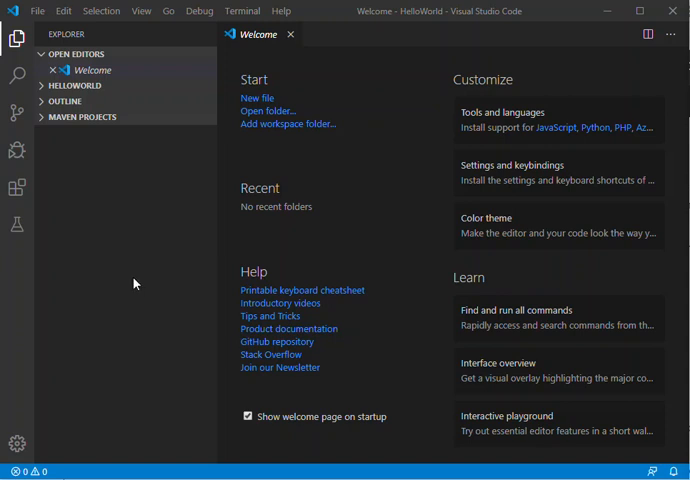
mouse_move(16, 188)
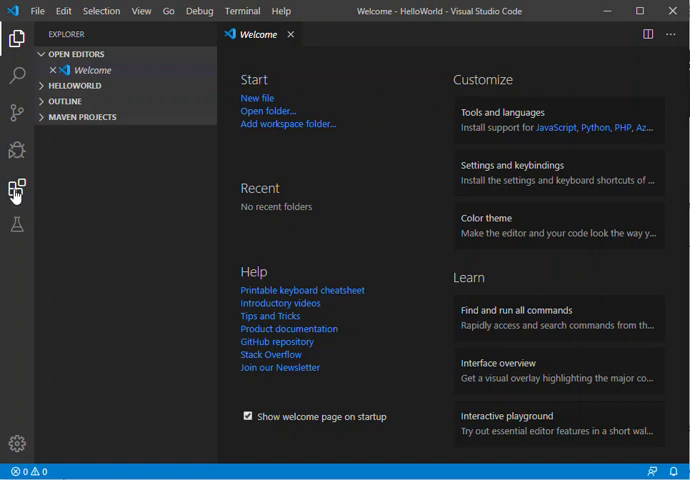
Search the Extensions marketplace for 'java' to list the installed Java extensions
left_click(17, 189)
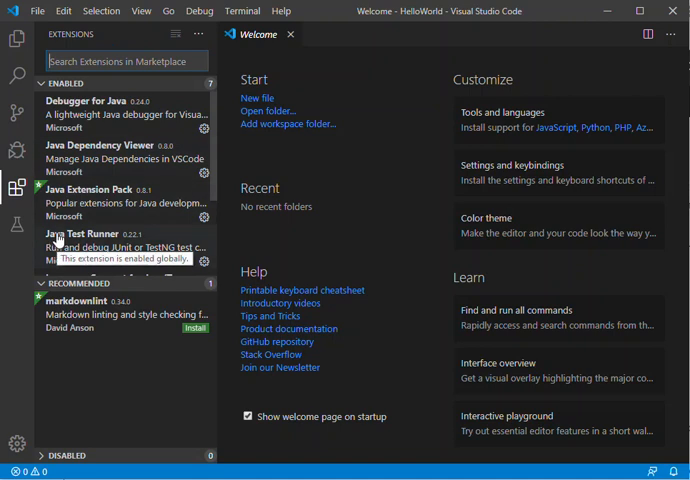
mouse_move(120, 195)
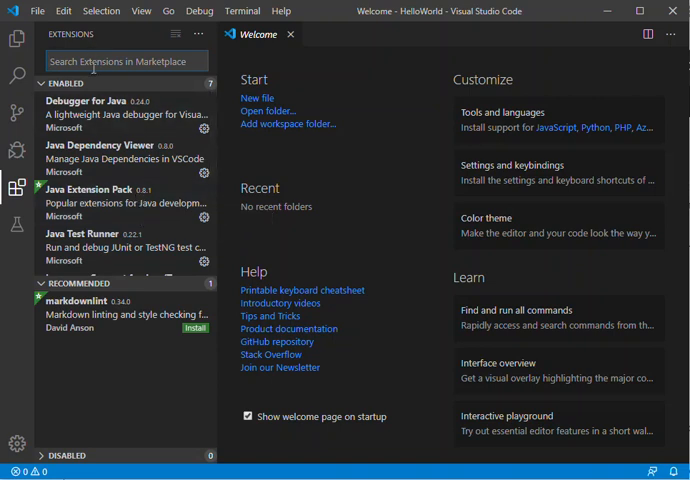
type("java")
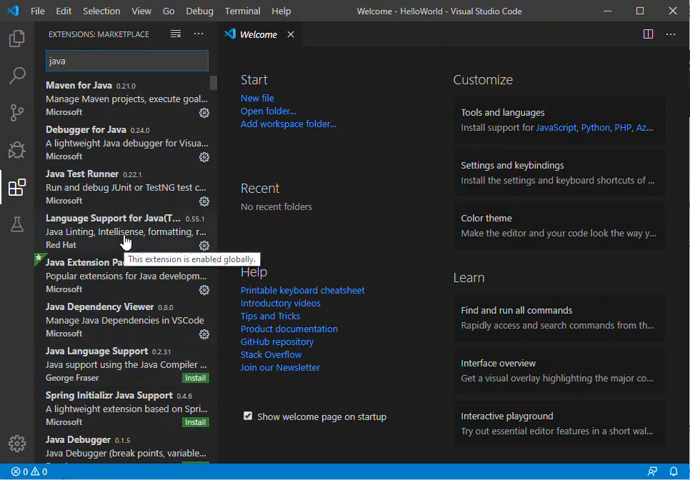
mouse_move(98, 280)
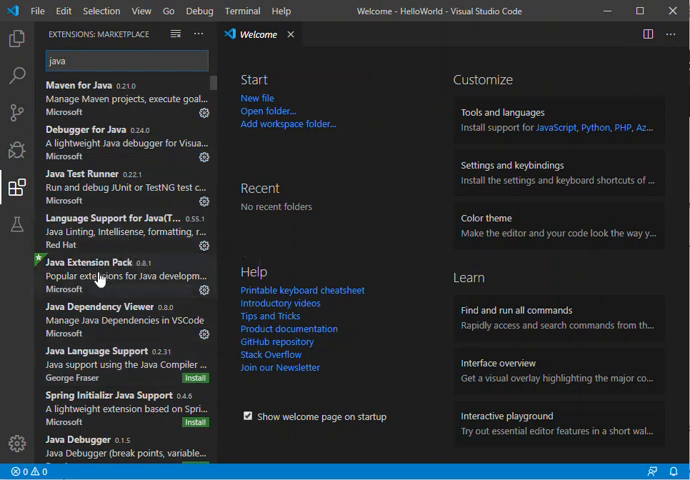
mouse_move(98, 282)
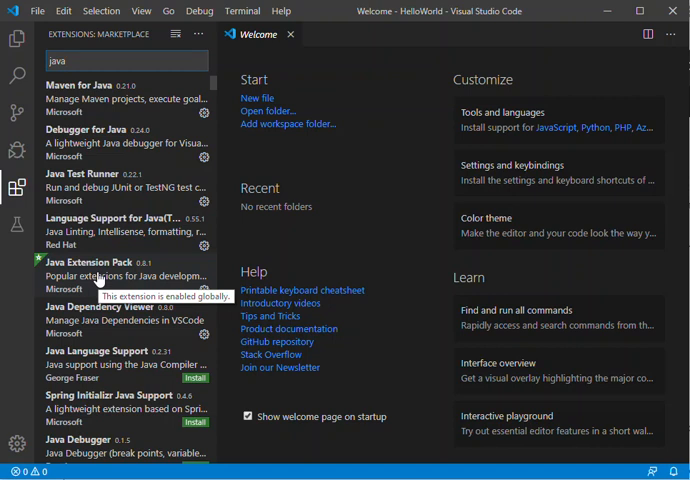
mouse_move(323, 357)
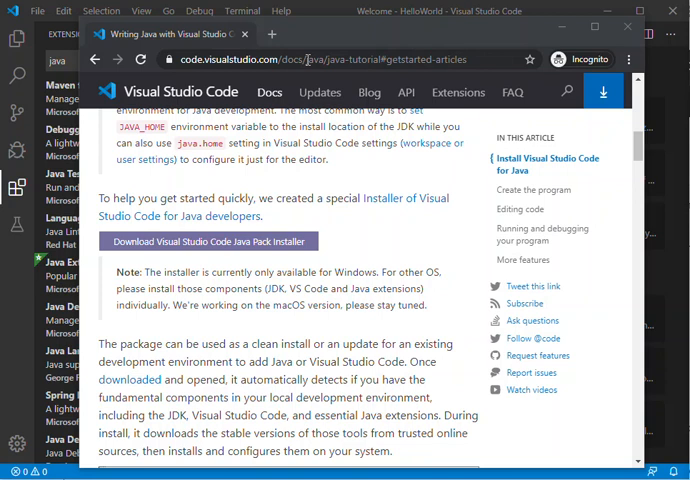
mouse_move(140, 275)
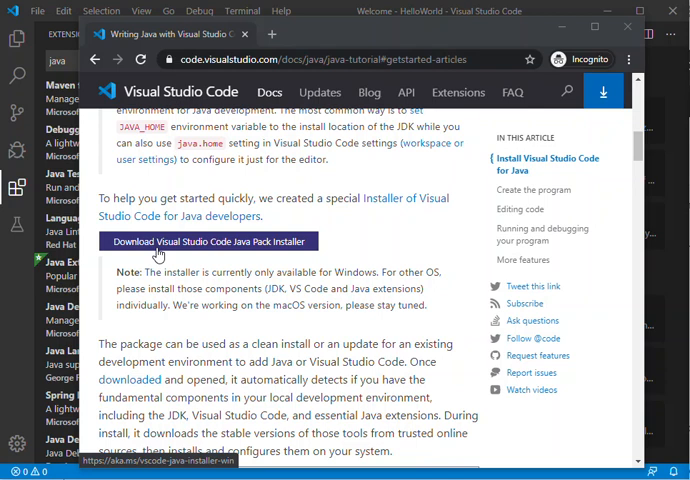
mouse_move(290, 260)
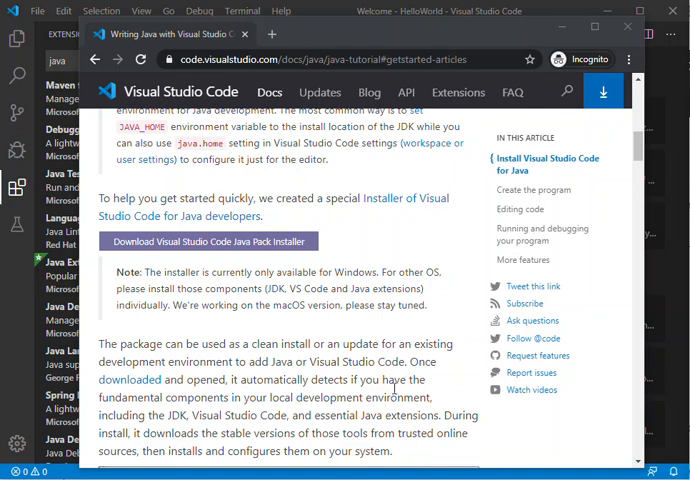
mouse_move(492, 405)
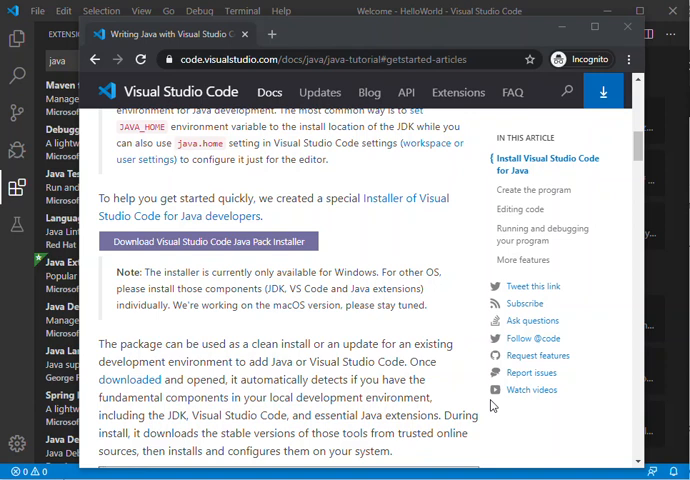
Launch the Java Pack Installer to reach its Configure Components screen
left_click(216, 241)
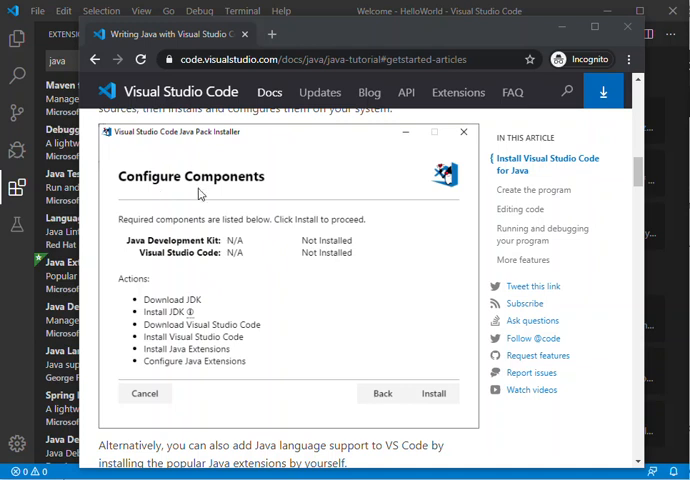
mouse_move(235, 197)
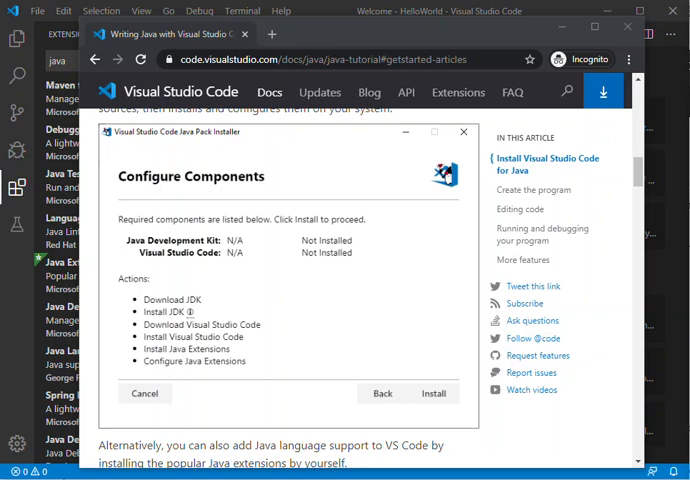
mouse_move(562, 26)
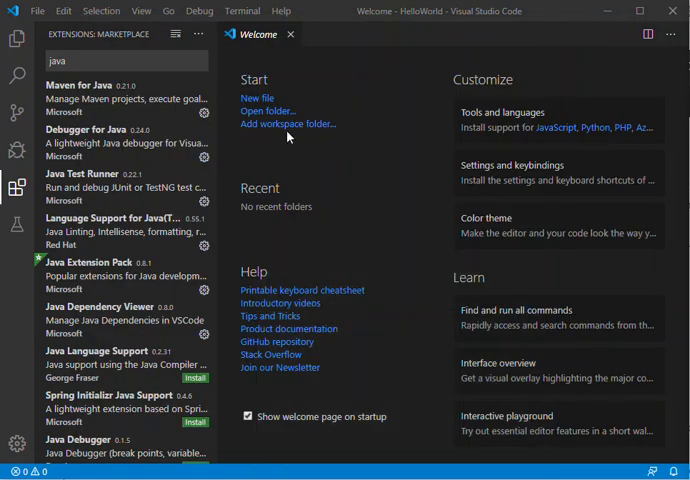
mouse_move(385, 153)
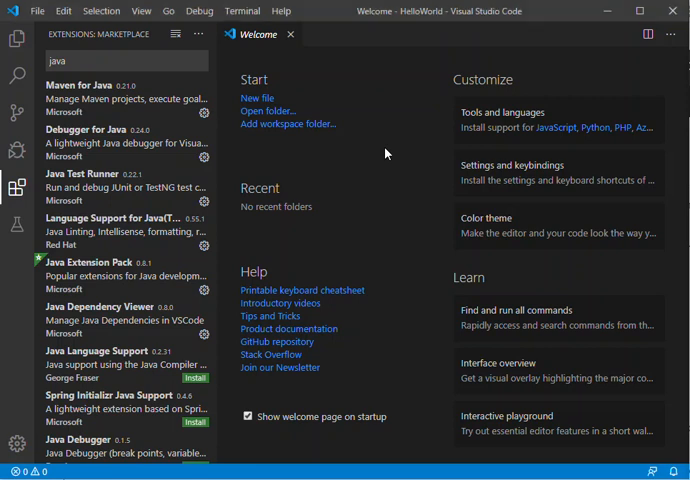
Return to VS Code and open the command palette while Java extensions activate
key("ctrl+shift+p")
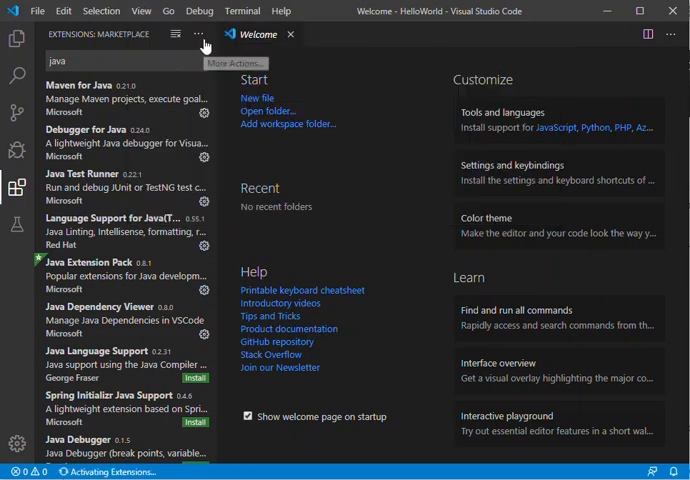
mouse_move(223, 153)
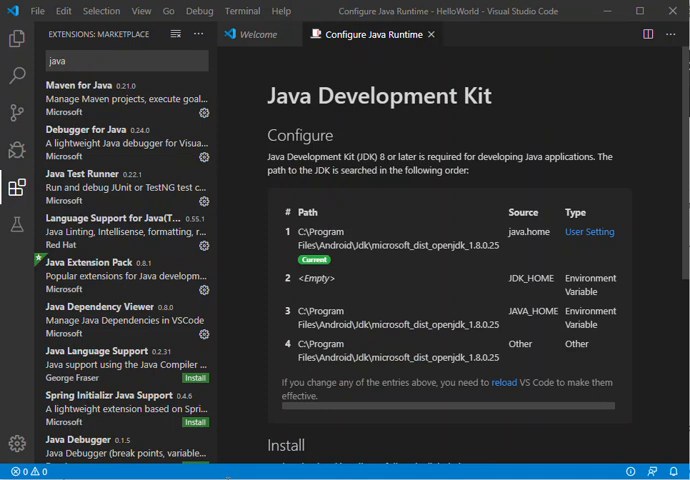
mouse_move(634, 116)
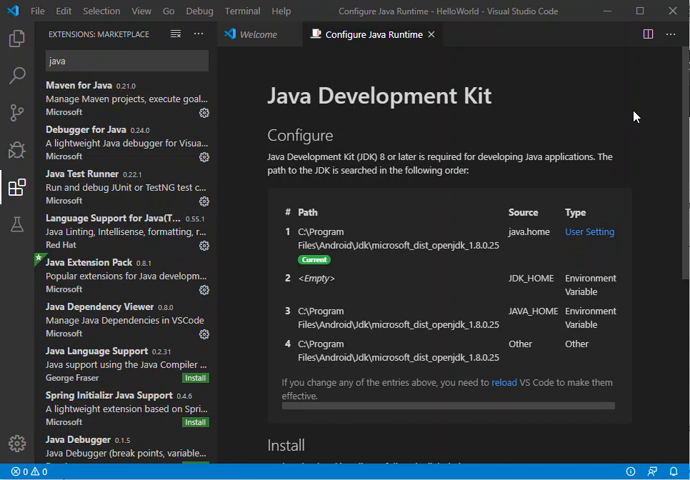
Run Java: Configure Java Runtime and scroll to the OpenJDK install options
key("f1")
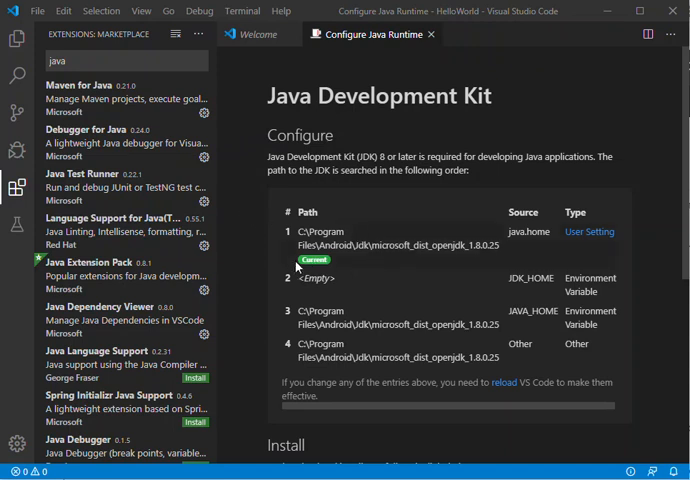
mouse_move(360, 352)
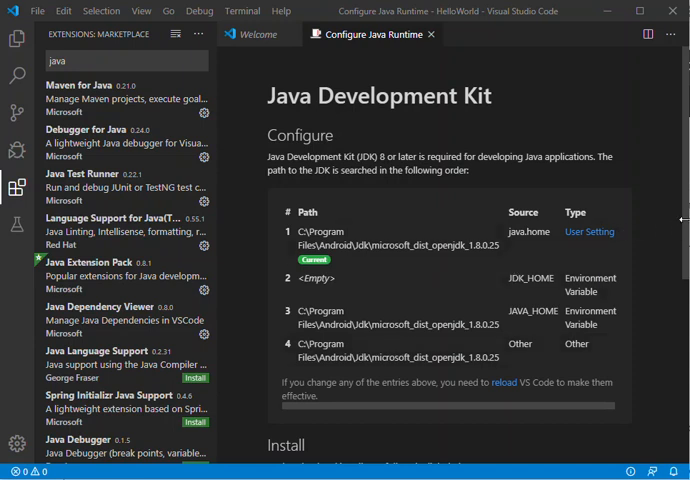
scroll("down", 3)
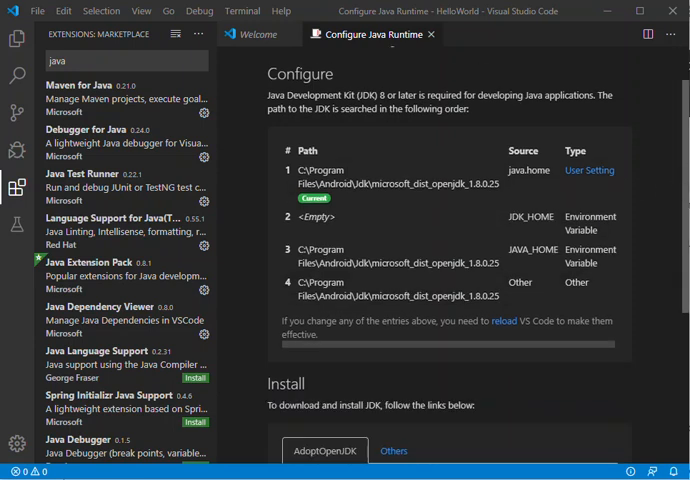
scroll("down", 3)
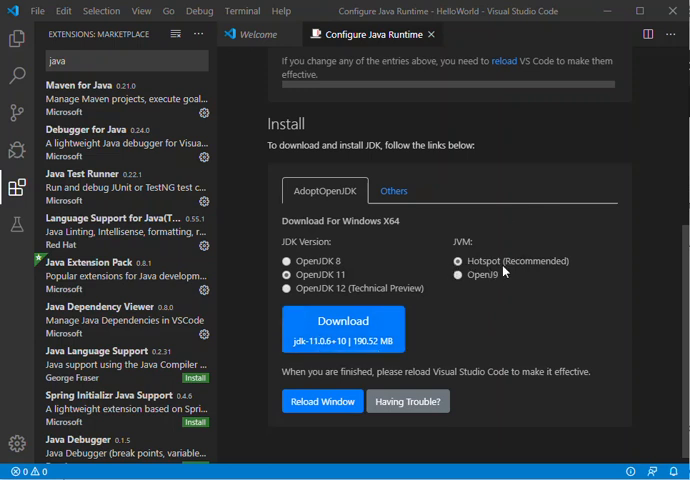
mouse_move(554, 266)
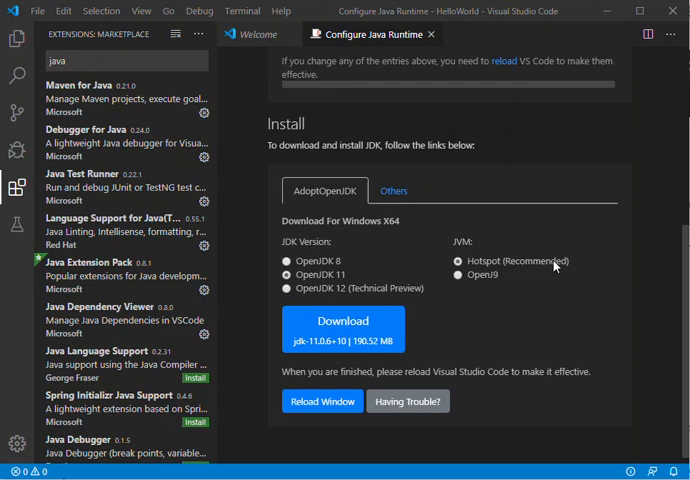
mouse_move(556, 266)
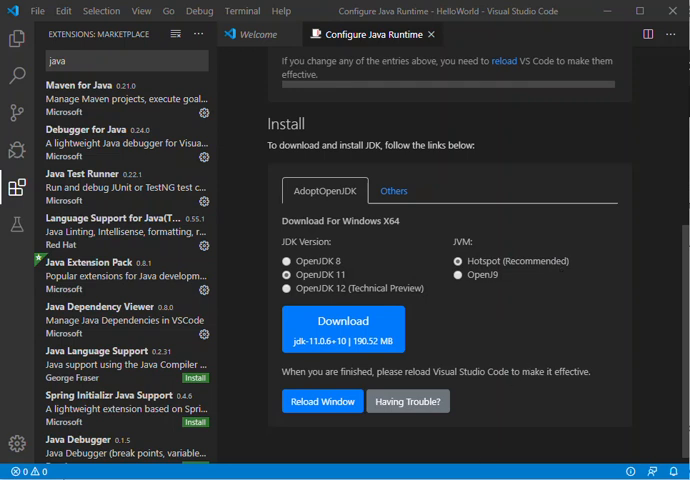
mouse_move(383, 133)
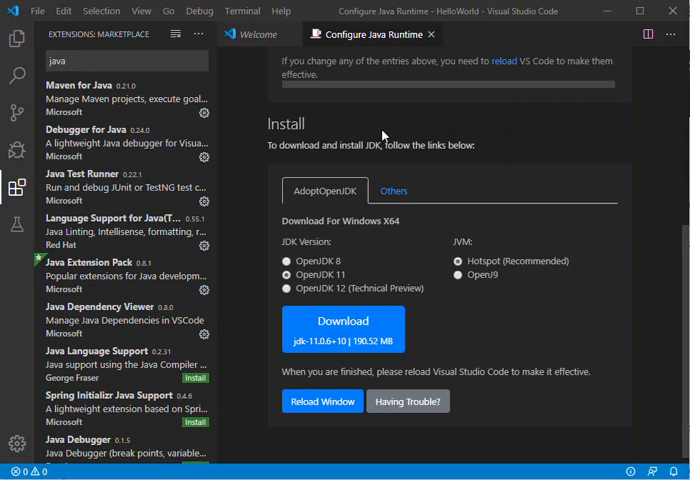
mouse_move(430, 50)
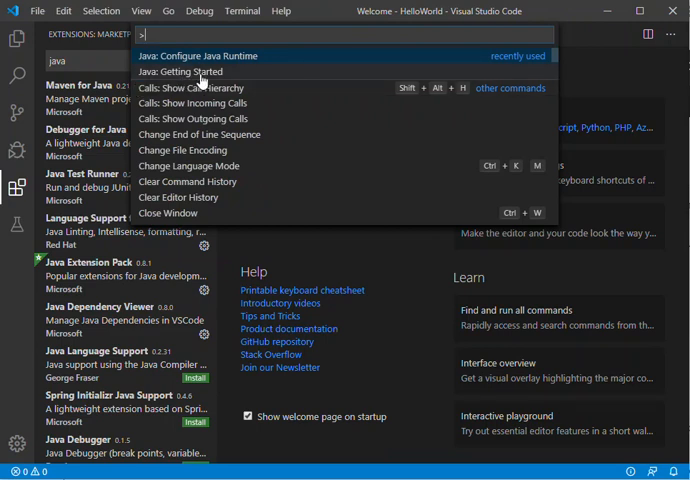
Open the Java Getting Started tutorial tab and scroll through its quick-start steps
left_click(183, 71)
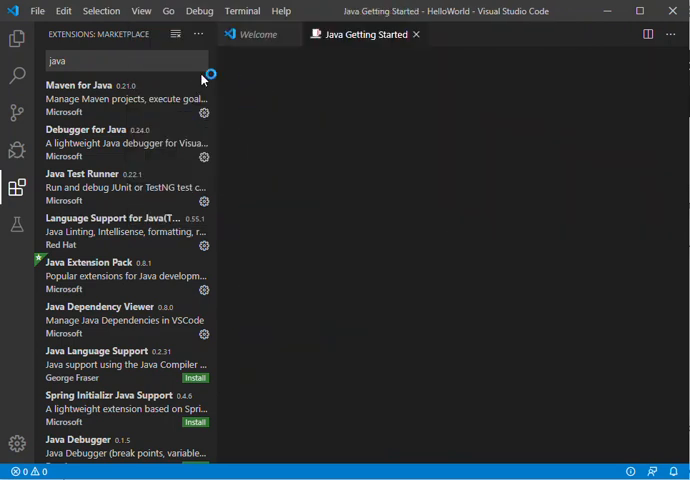
mouse_move(366, 34)
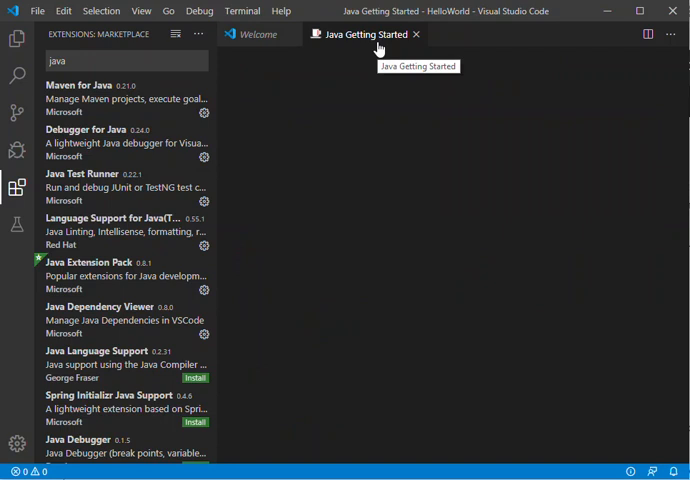
left_click(362, 33)
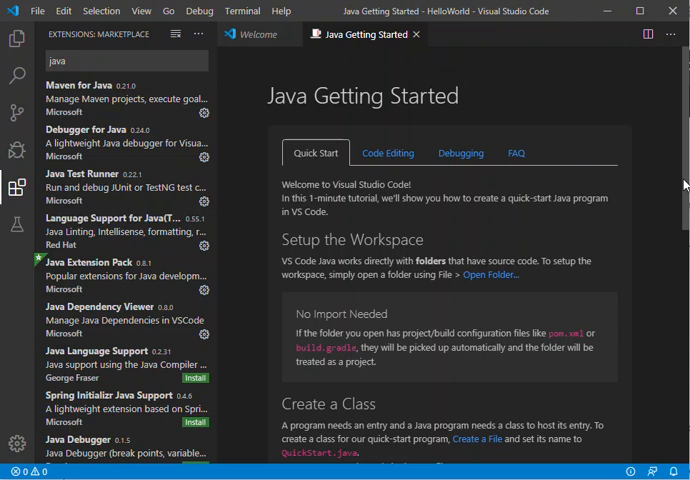
scroll("down", 3)
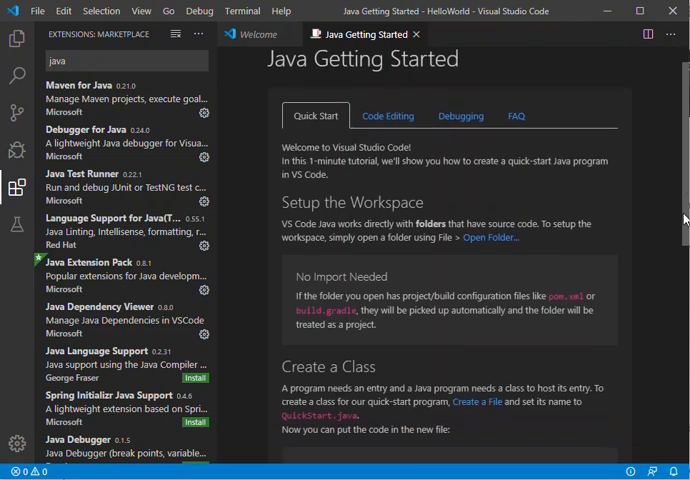
scroll("down", 3)
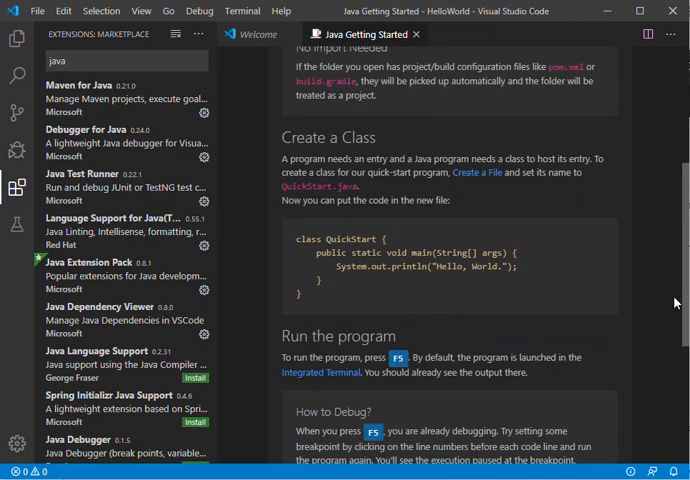
scroll("down", 3)
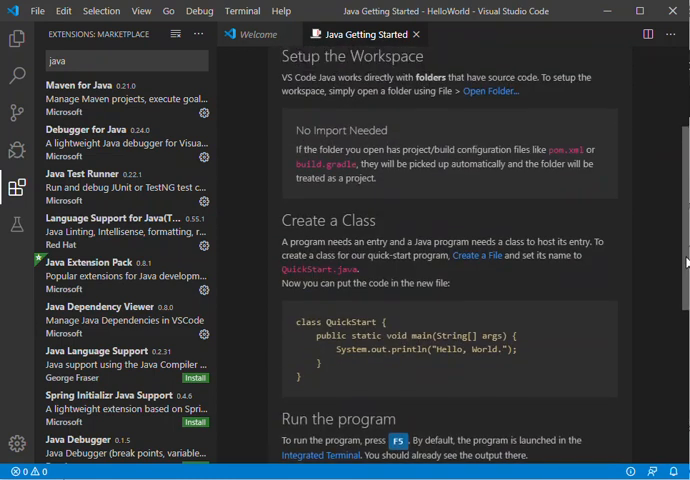
scroll("up", 3)
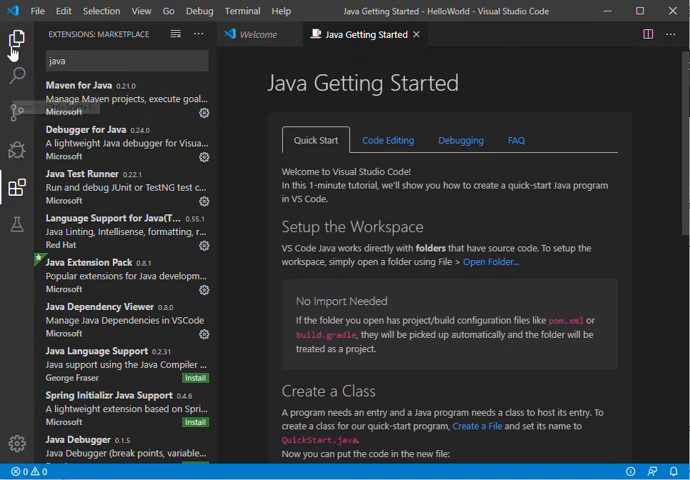
In the Explorer, try deleting hello.java permanently, retrying after the error
left_click(17, 42)
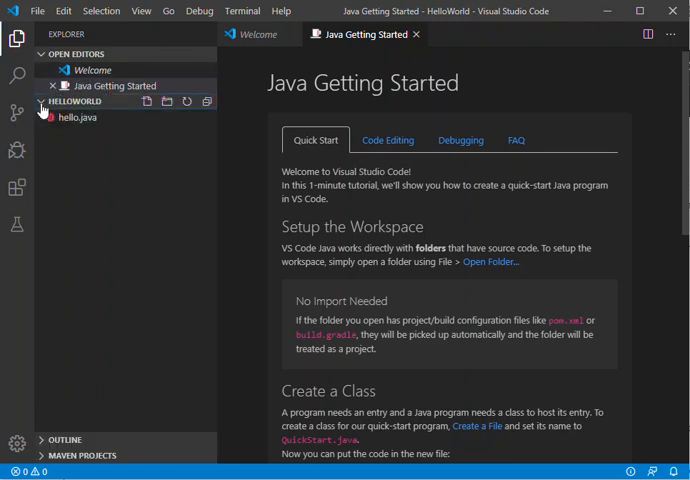
mouse_move(72, 117)
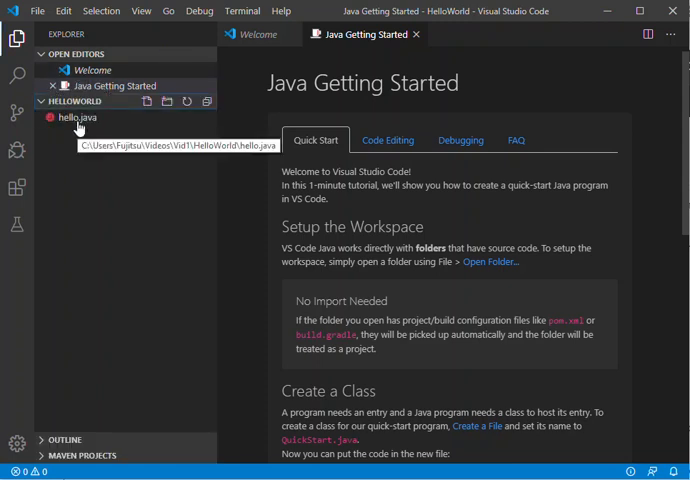
right_click(75, 117)
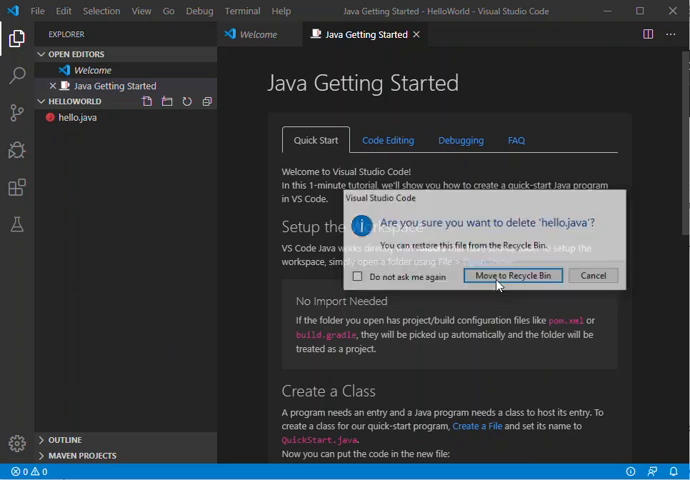
left_click(512, 275)
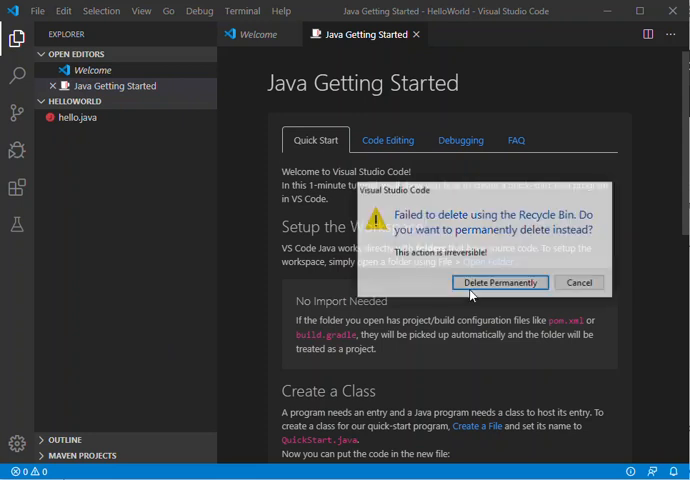
left_click(500, 282)
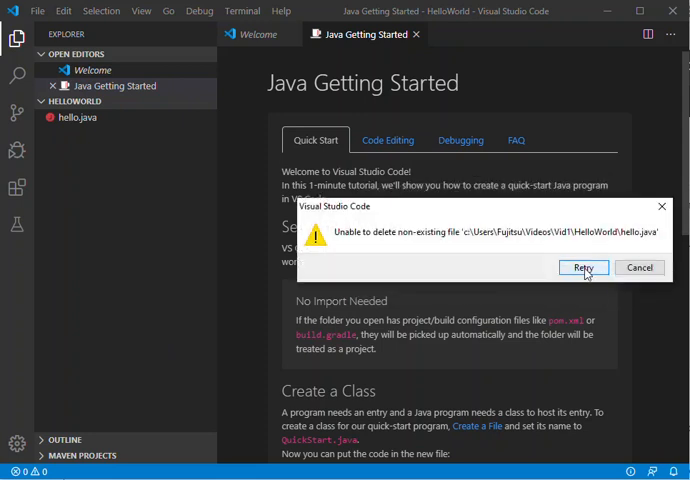
left_click(639, 267)
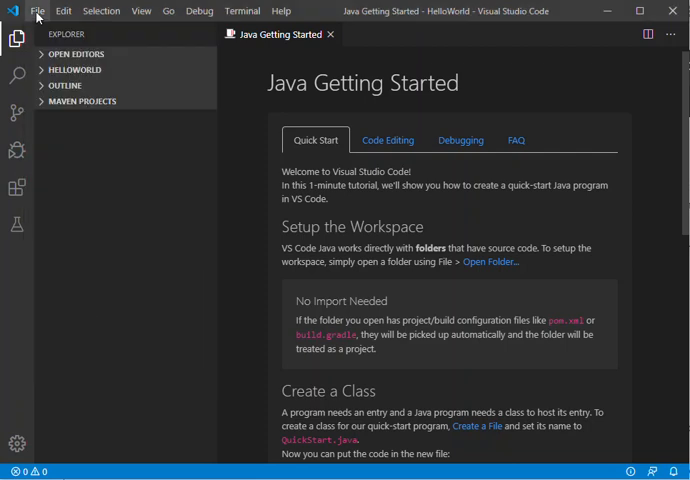
Create a new FirstApp folder inside Vid1 and open it as the workspace
left_click(37, 11)
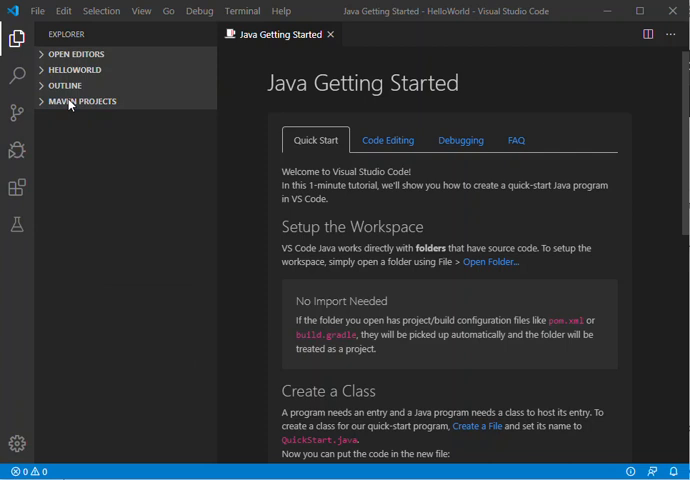
left_click(491, 262)
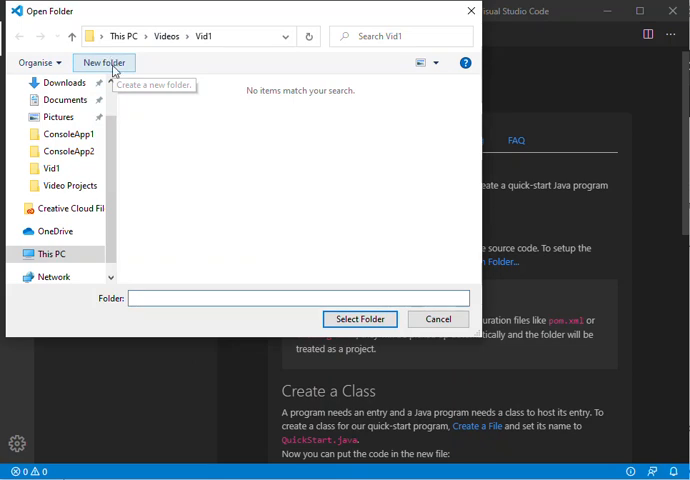
left_click(104, 62)
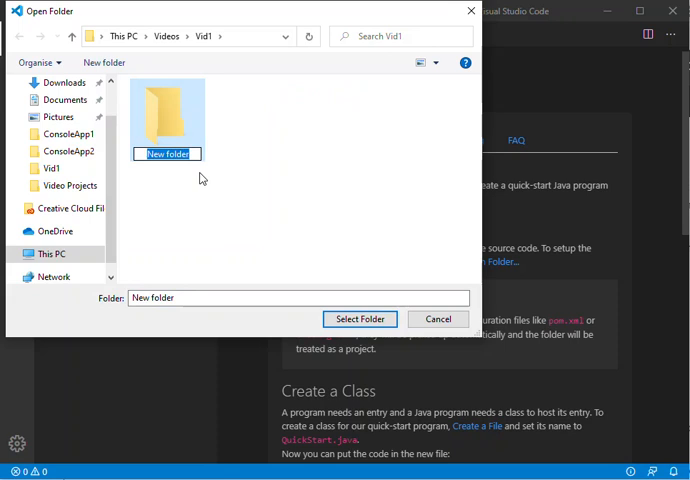
type("FirstApp")
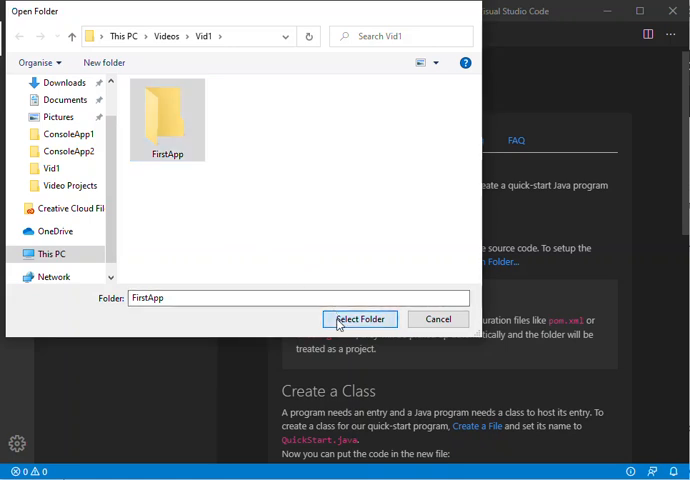
left_click(359, 318)
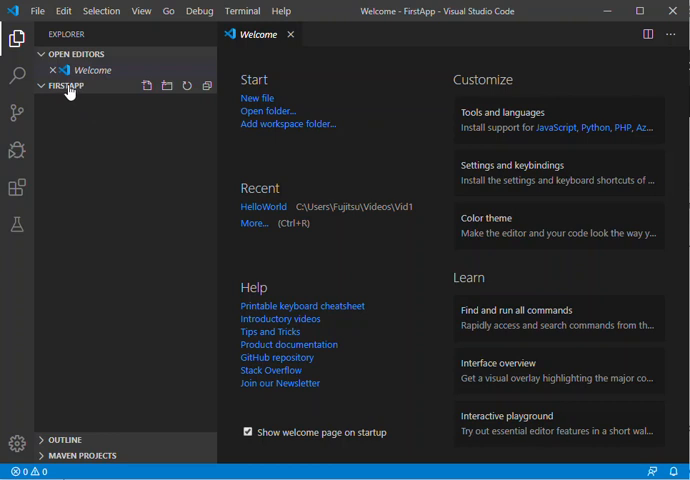
mouse_move(65, 86)
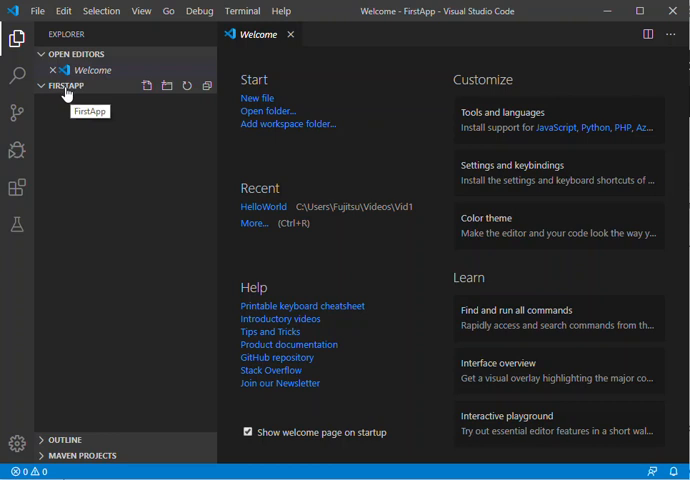
mouse_move(146, 86)
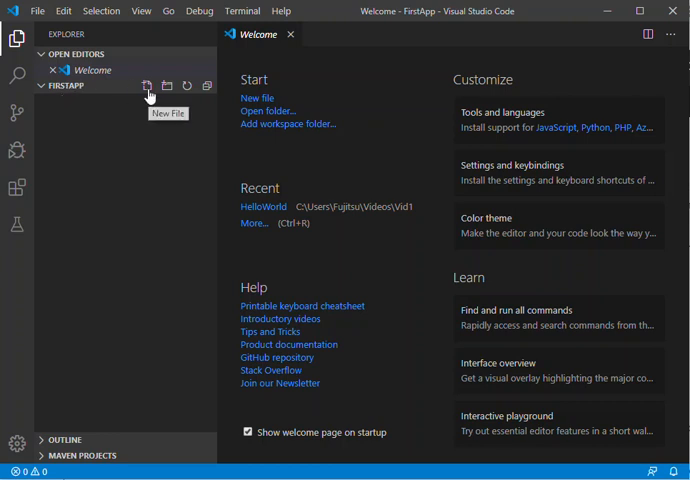
Add a new file named helloworld.java to the FirstApp folder
left_click(147, 85)
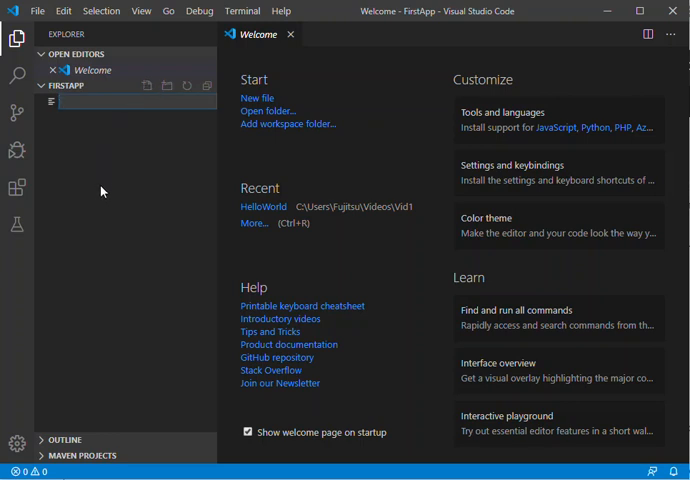
type("helloe")
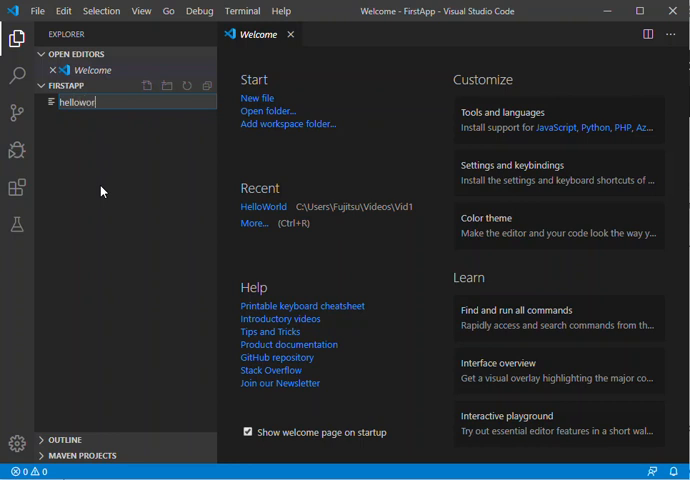
type("ld")
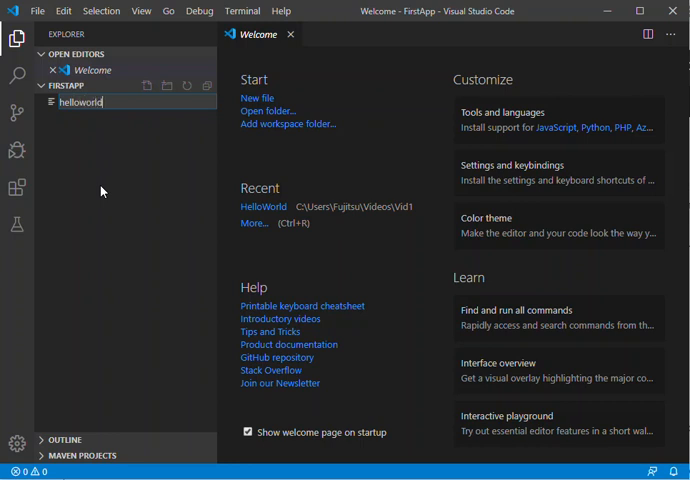
type(".java")
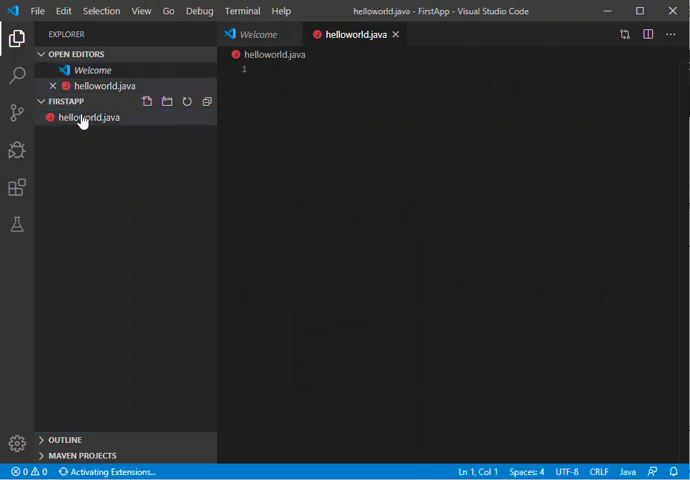
Use the class and main snippets to build public class helloworld with main(String[] args)
left_click(88, 117)
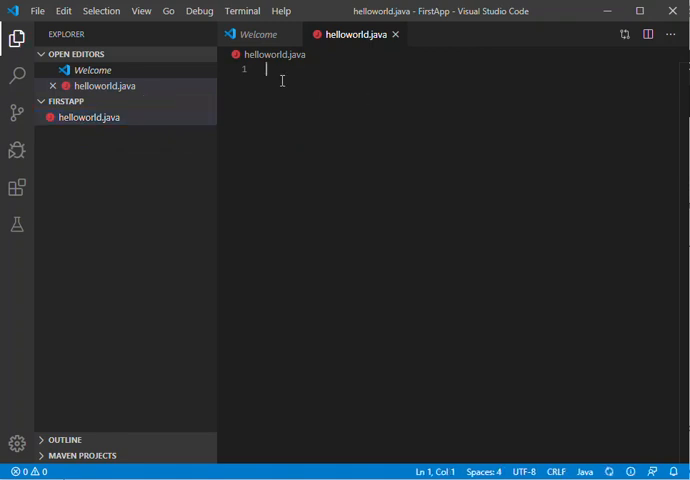
type("cl")
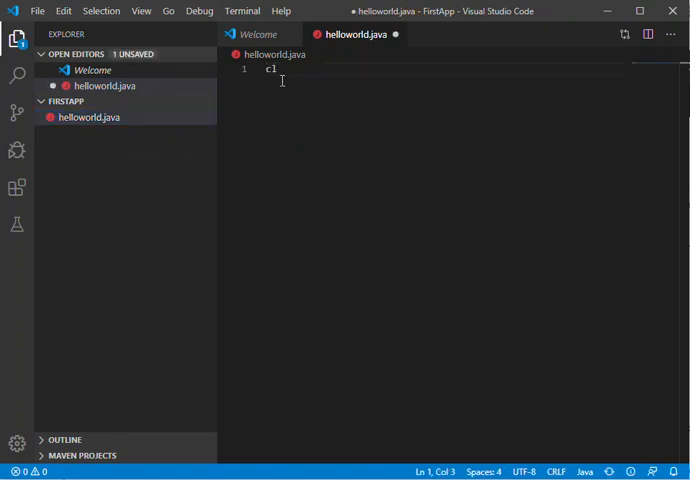
type("ass")
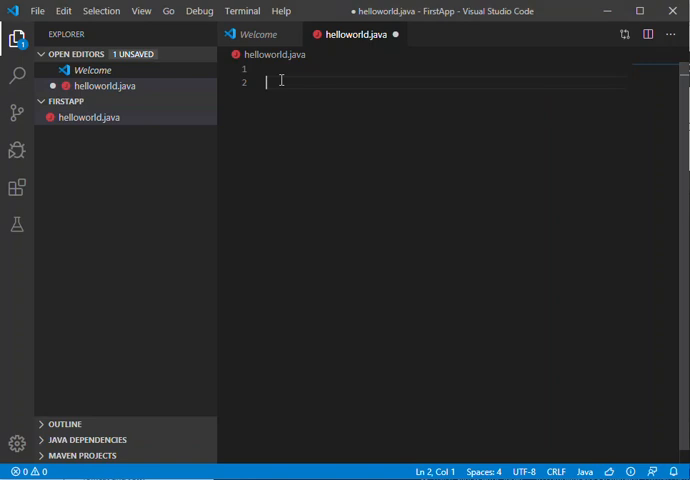
type("cl")
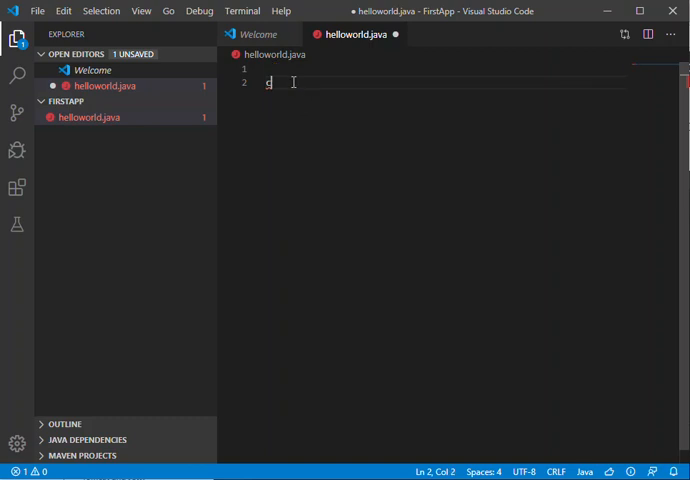
type("l")
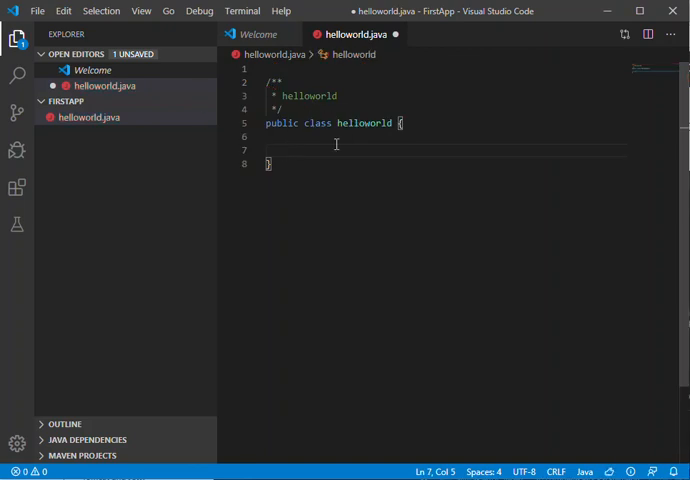
type("mai")
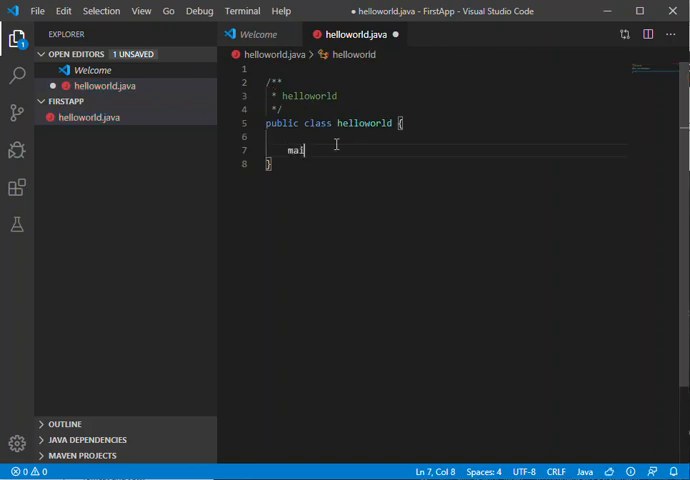
type("n(String[] args) {")
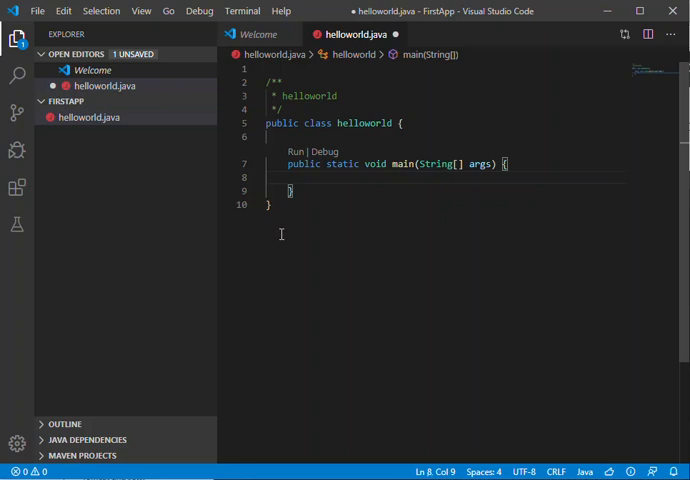
Add System.out.println("Hello world") via the sysout snippet and save helloworld.java
type("s")
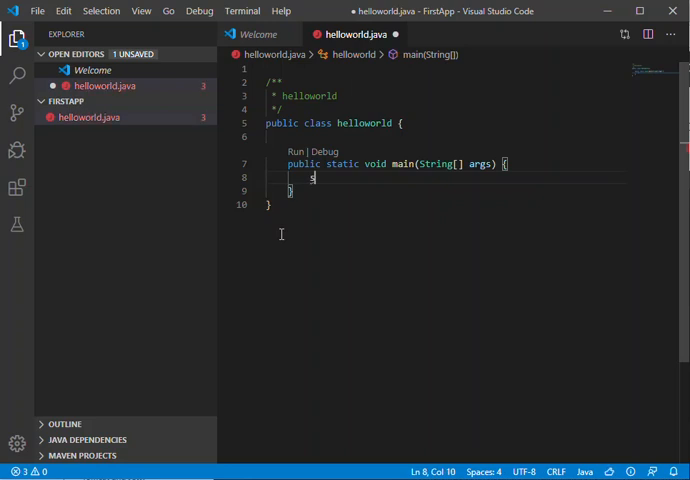
type("ystem.out.println();")
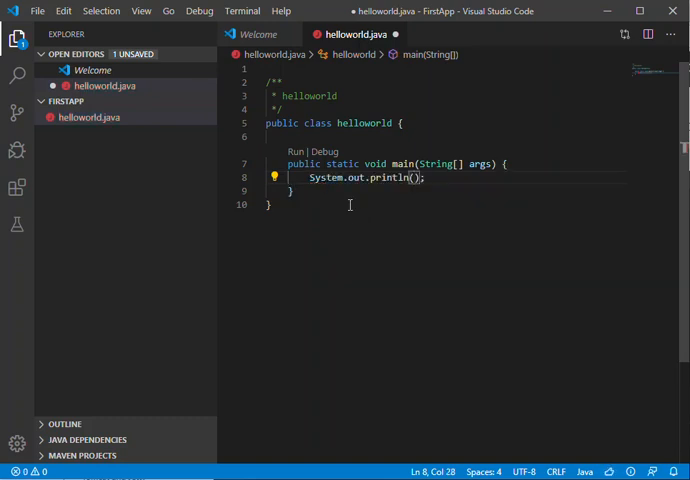
type("\"\"")
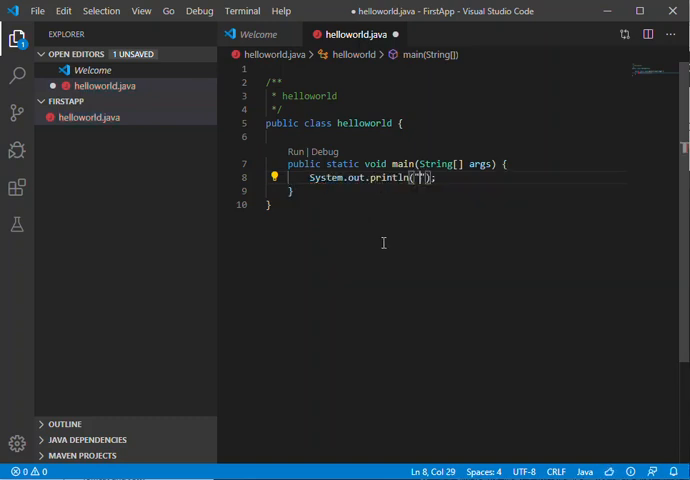
type("Hello world")
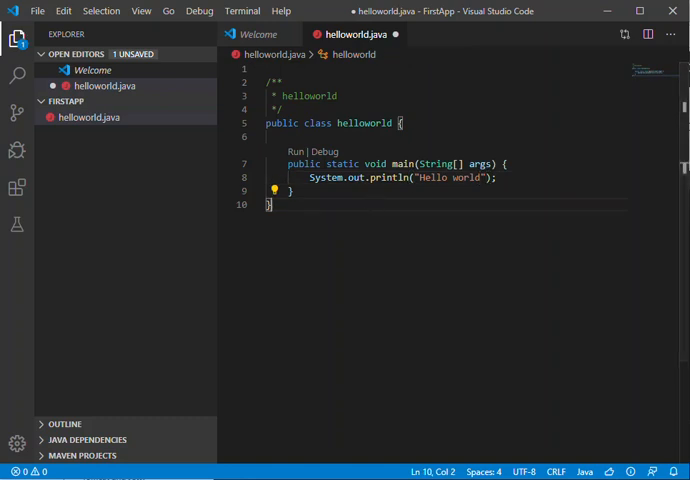
left_click(37, 11)
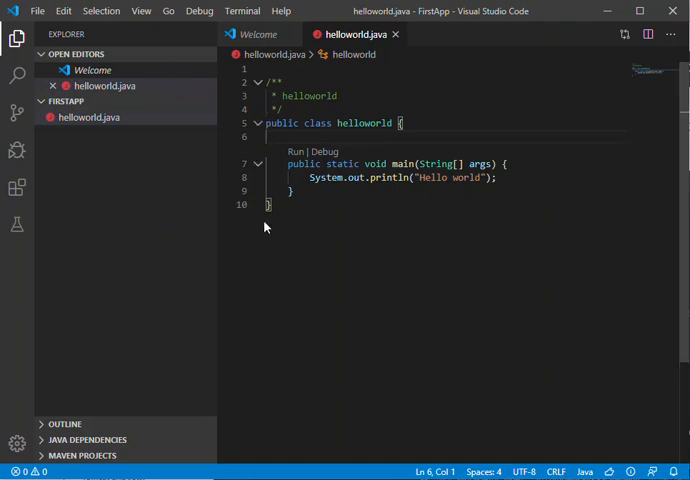
Launch helloworld.java with Run and Debug Java; it fails with a TransportTimeoutException
left_click(294, 151)
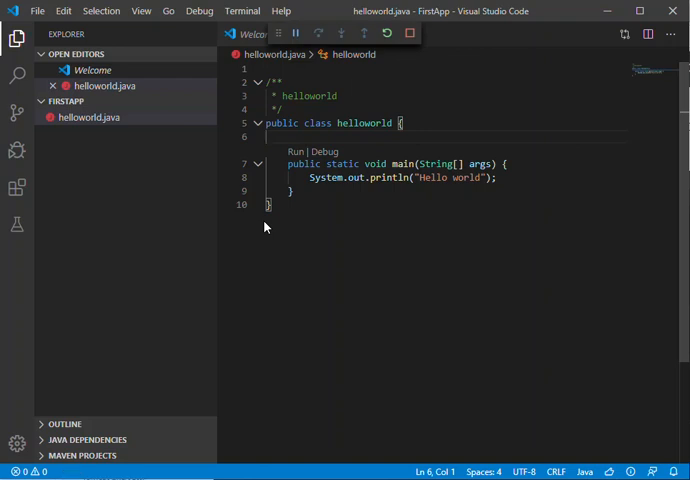
left_click(14, 150)
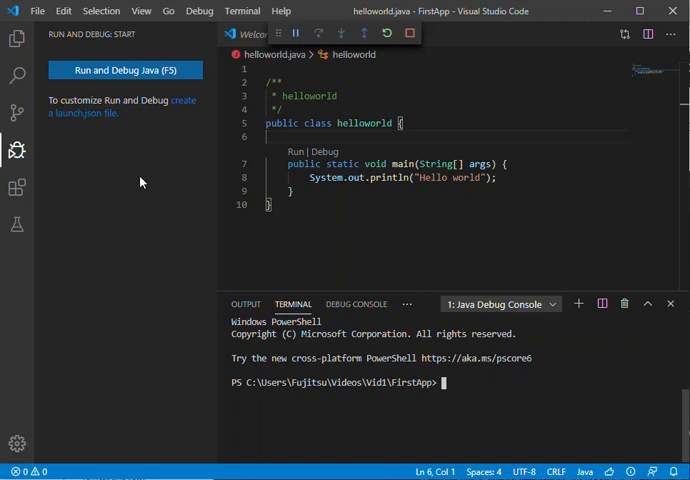
left_click(124, 70)
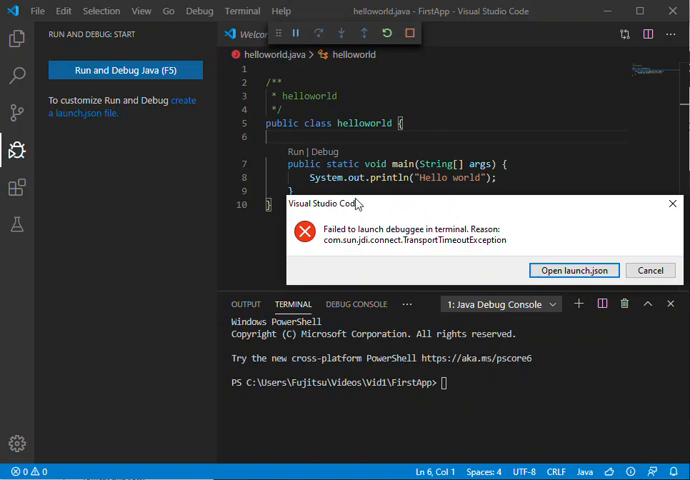
mouse_move(547, 246)
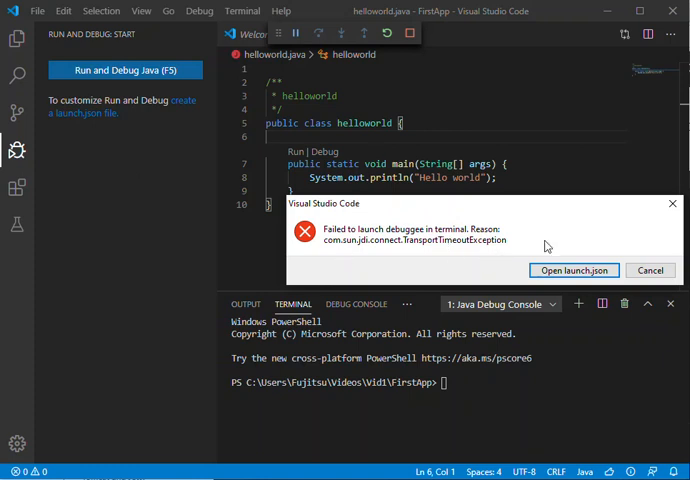
Dismiss the launch error and rerun helloworld.java so the terminal prints 'Hello world'
left_click(650, 270)
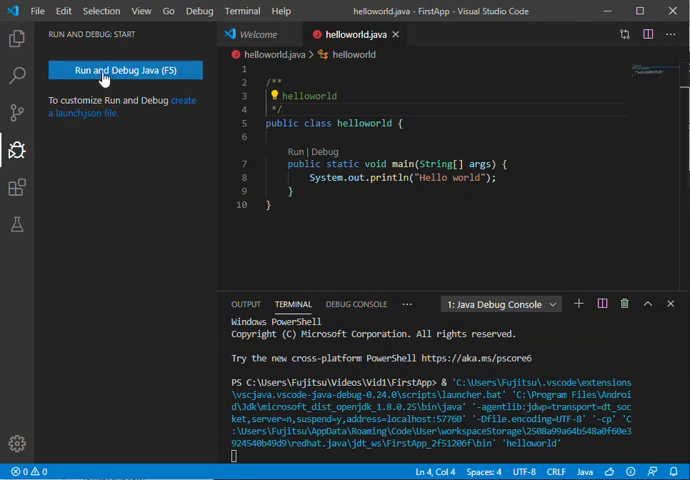
left_click(124, 70)
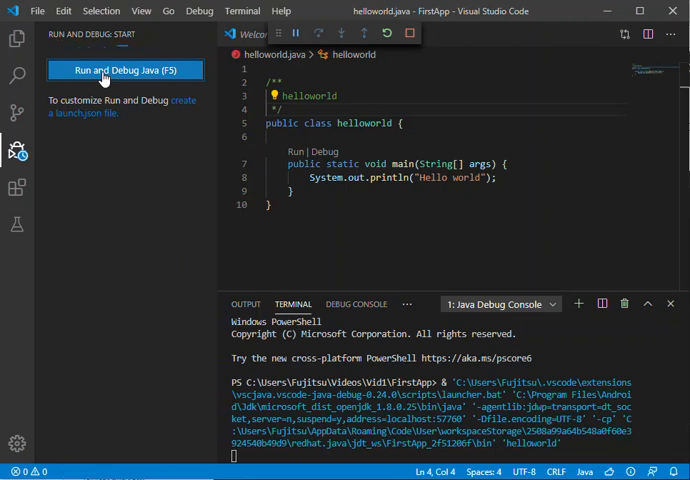
mouse_move(105, 180)
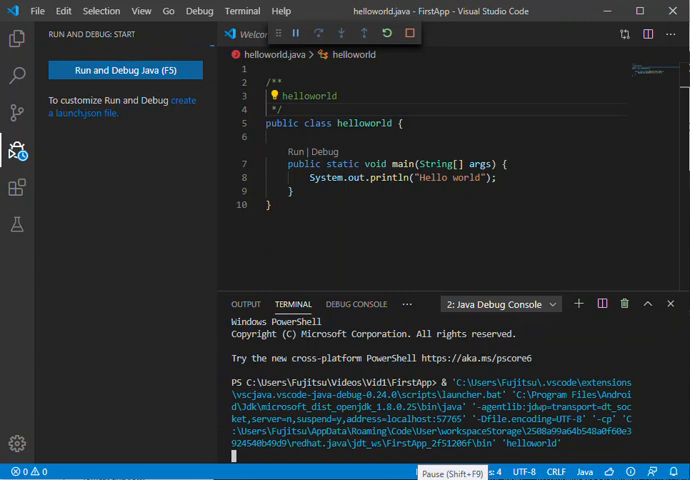
left_click(123, 70)
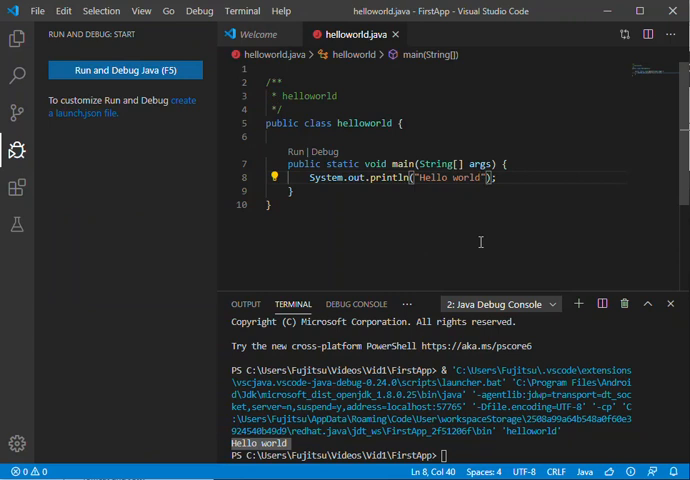
Change the message to 'Hello world please' and rerun it from the FirstApp folder in the terminal
type("please")
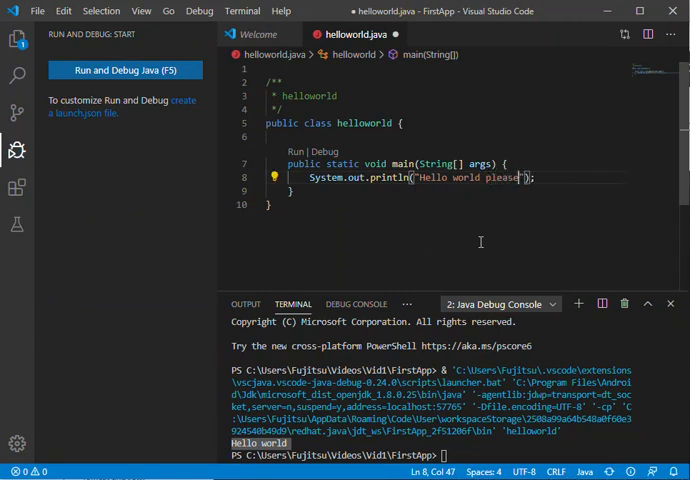
left_click(124, 70)
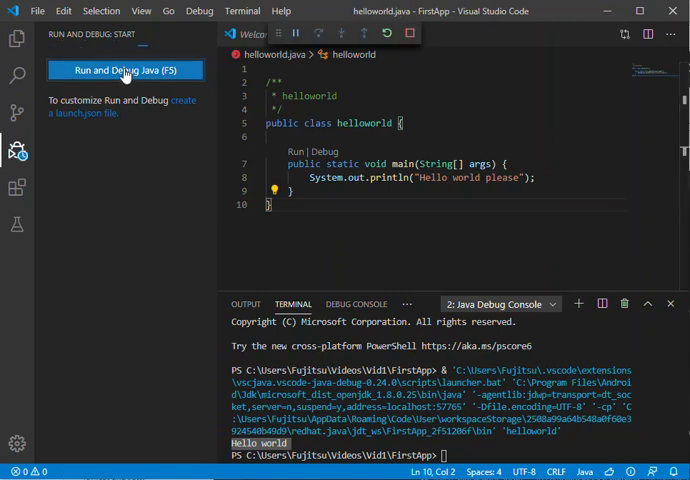
type("cd 'C:\\Users\\Fujitsu\\Videos\\Vid1\\FirstApp'")
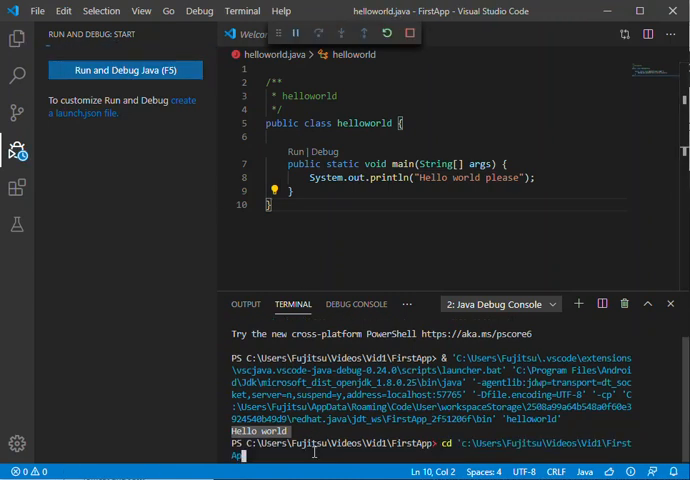